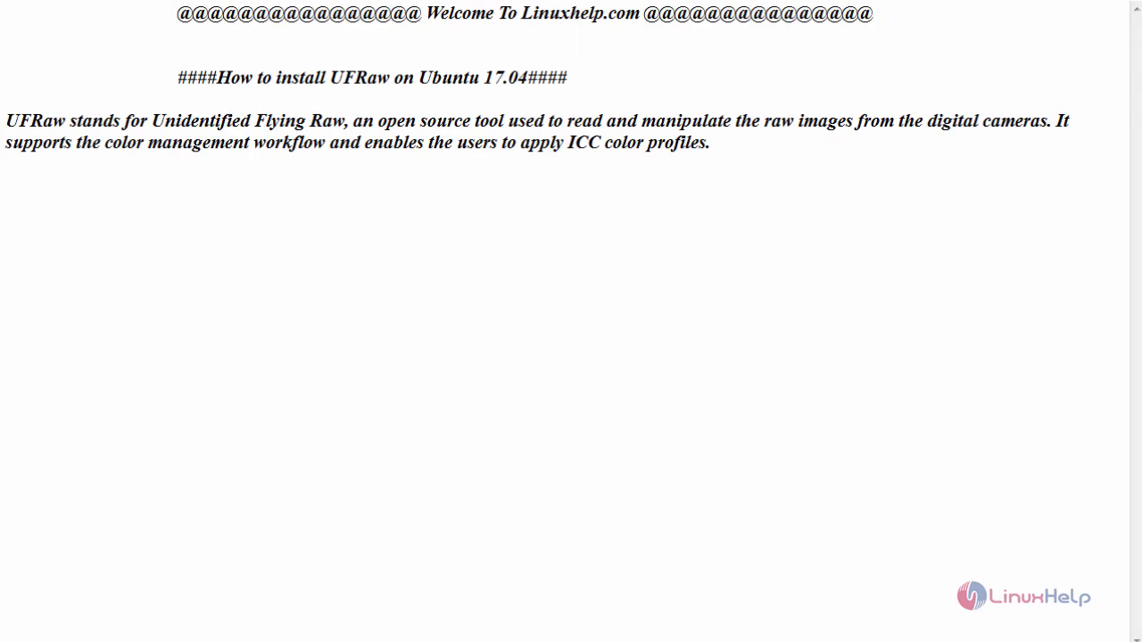
pyautogui.moveTo(545, 346)
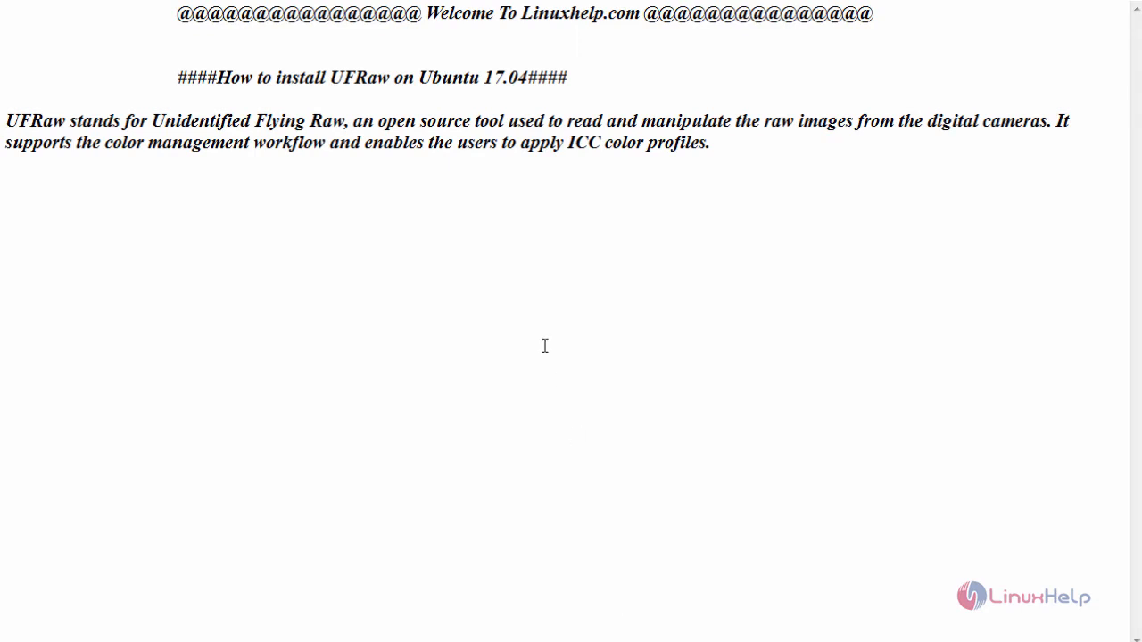
pyautogui.moveTo(70, 130)
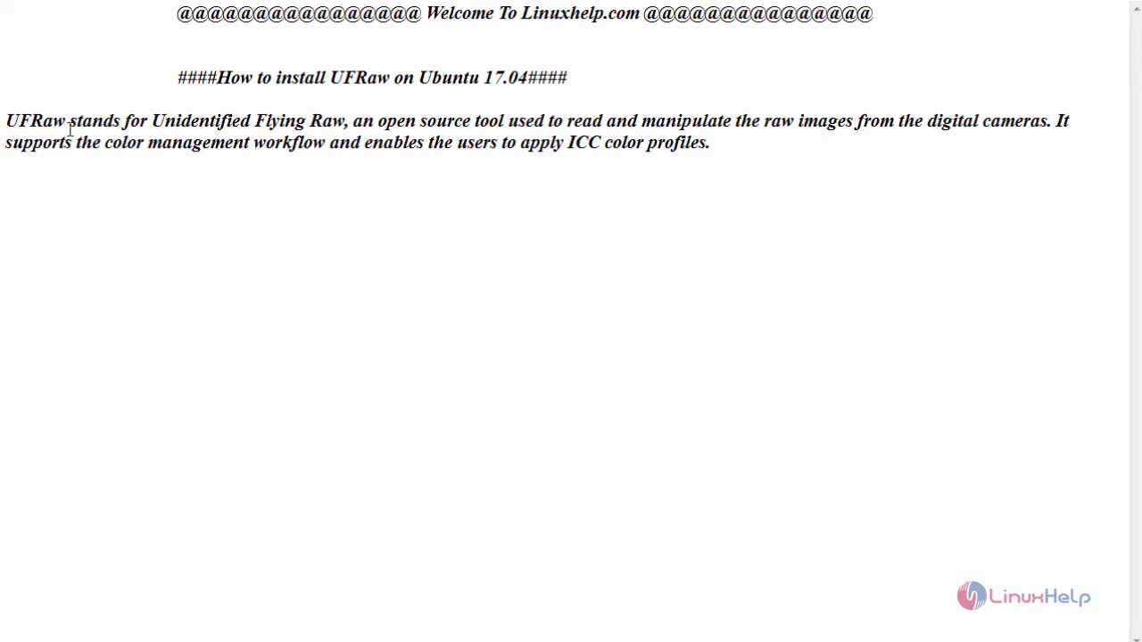
pyautogui.moveTo(345, 132)
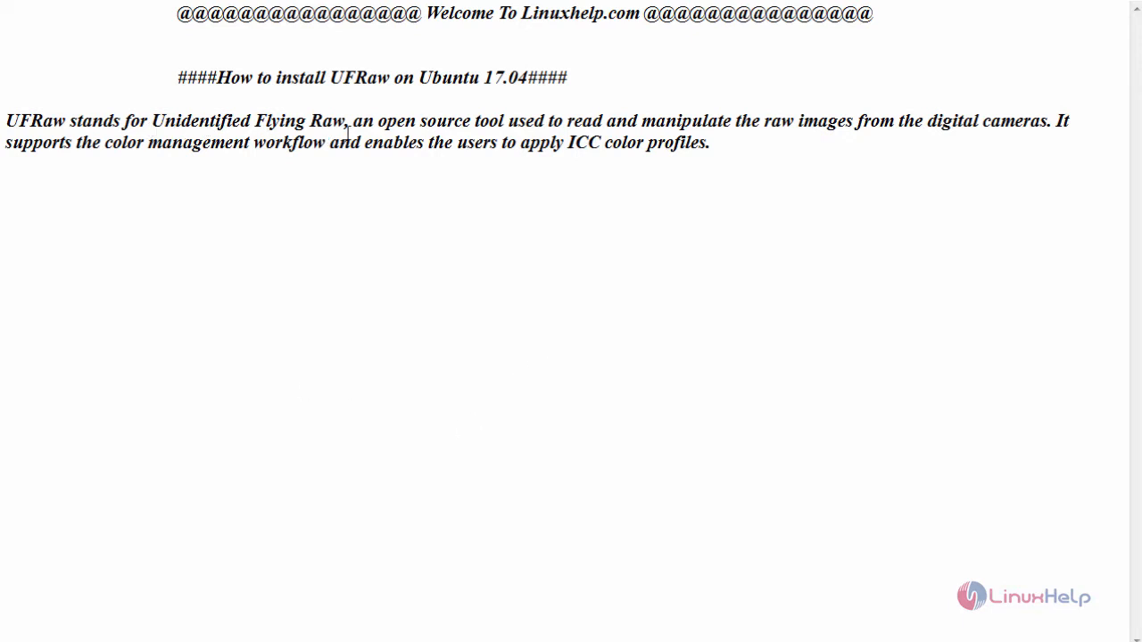
pyautogui.moveTo(514, 154)
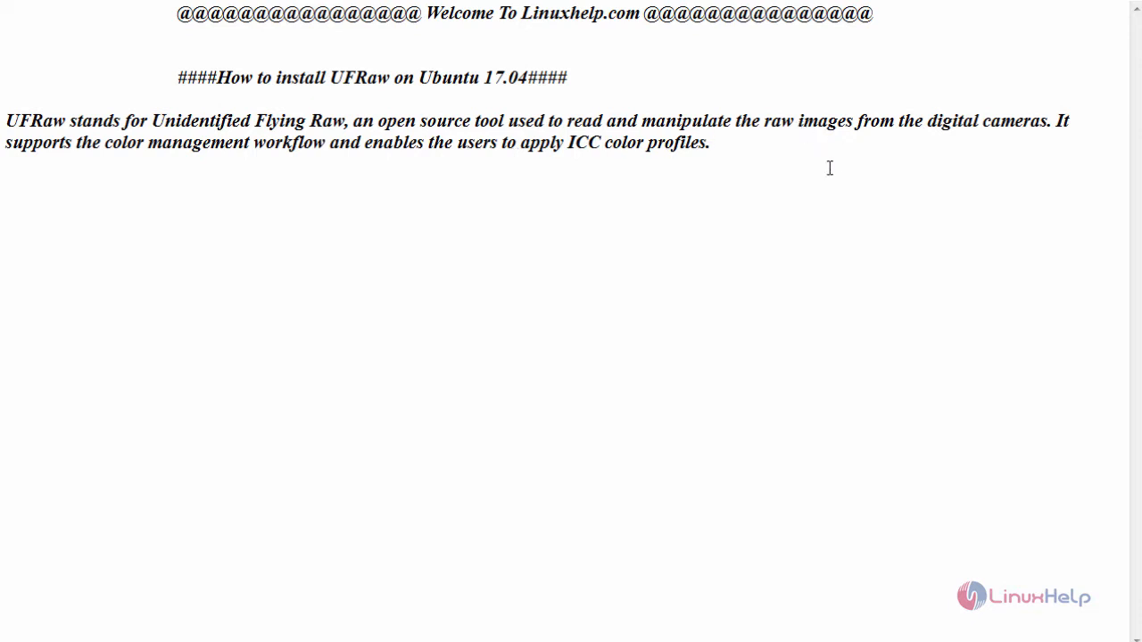
pyautogui.moveTo(499, 287)
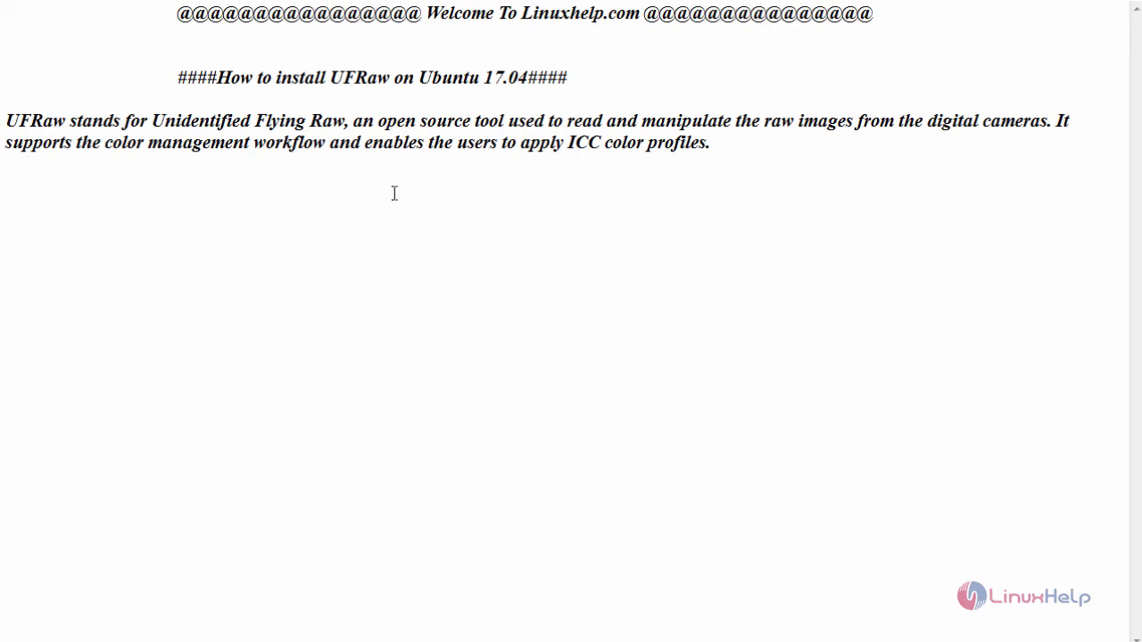
pyautogui.moveTo(431, 202)
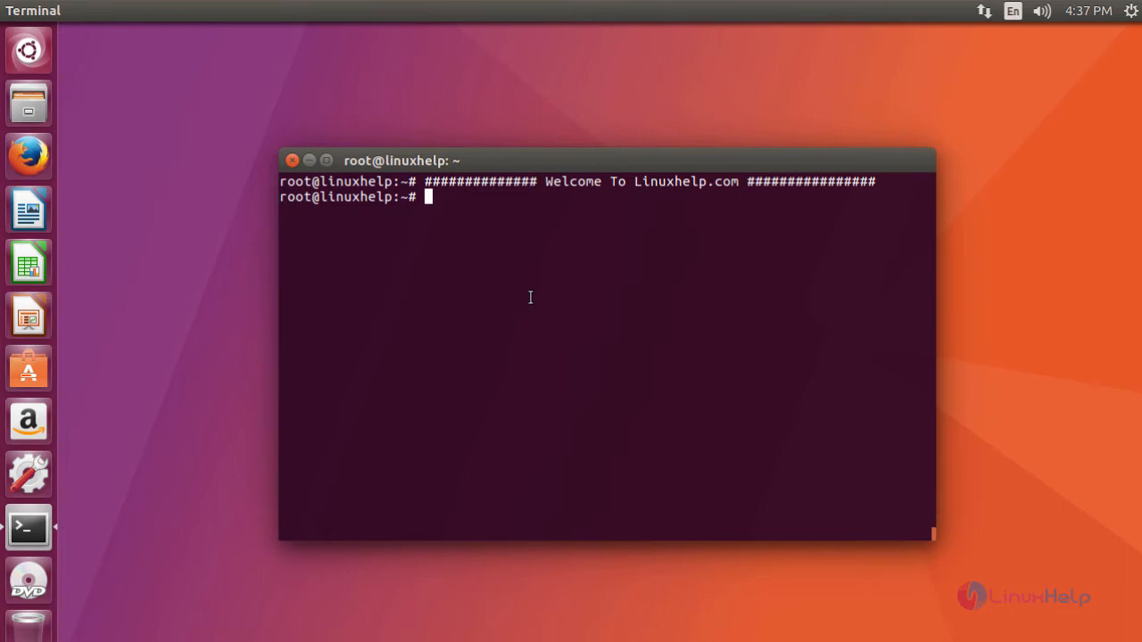
pyautogui.moveTo(581, 295)
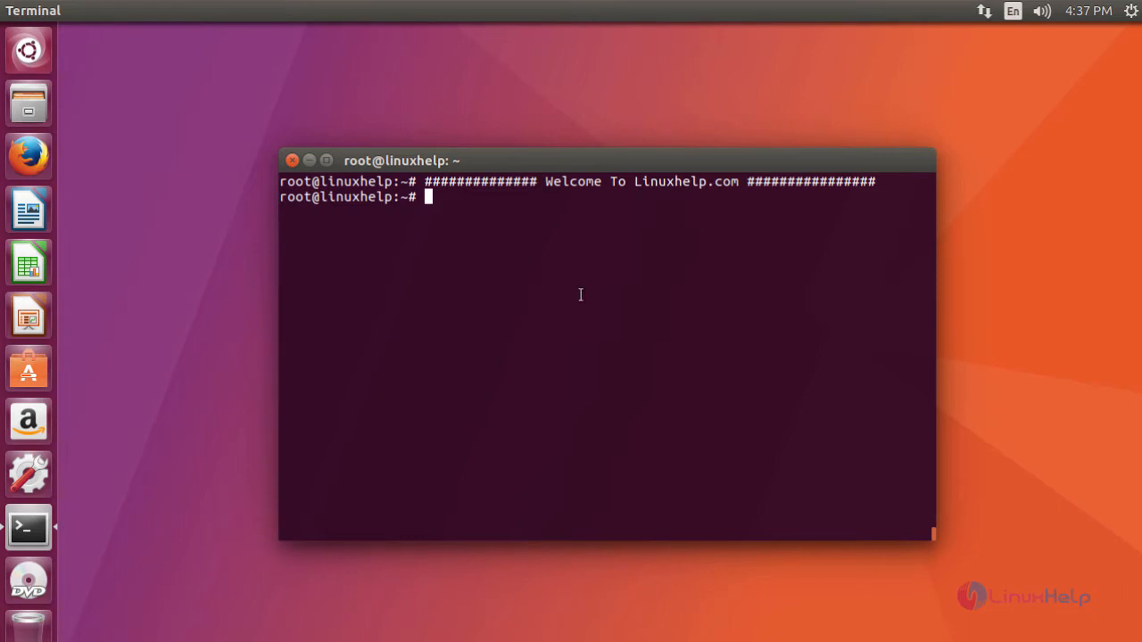
# Add the ppa:dhor/myway repository and refresh the package lists with apt-get update
pyautogui.write('add-apt-repository ppa:dhor/myway')
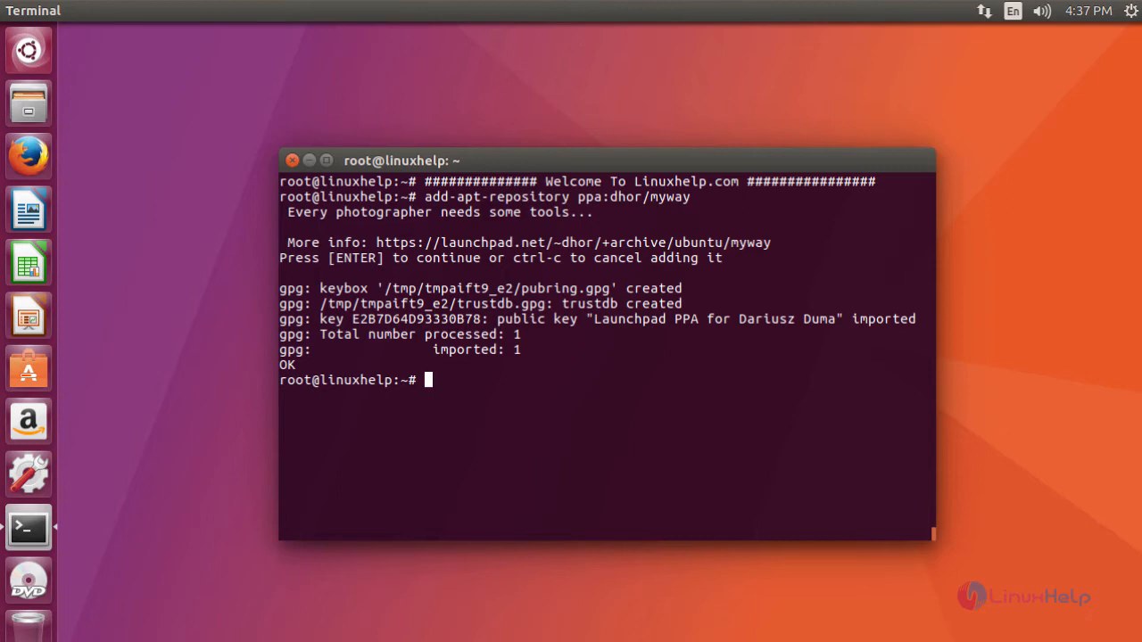
pyautogui.write('apt-get update')
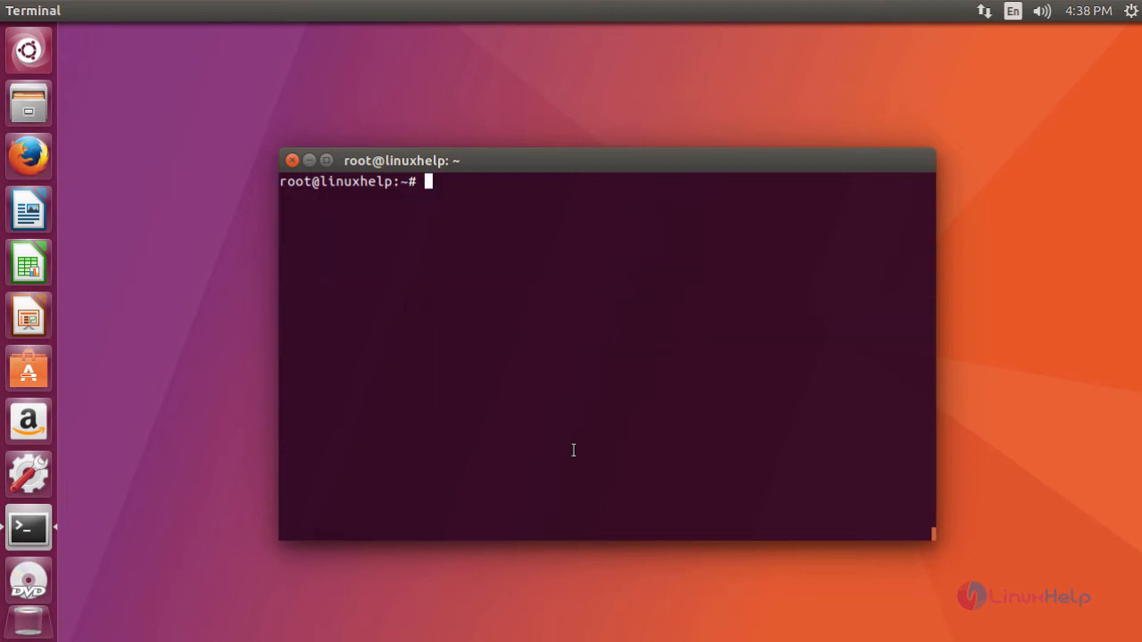
# Install the ufraw package non-interactively with apt-get install ufraw -y
pyautogui.write('apt-get install ufraw -y')
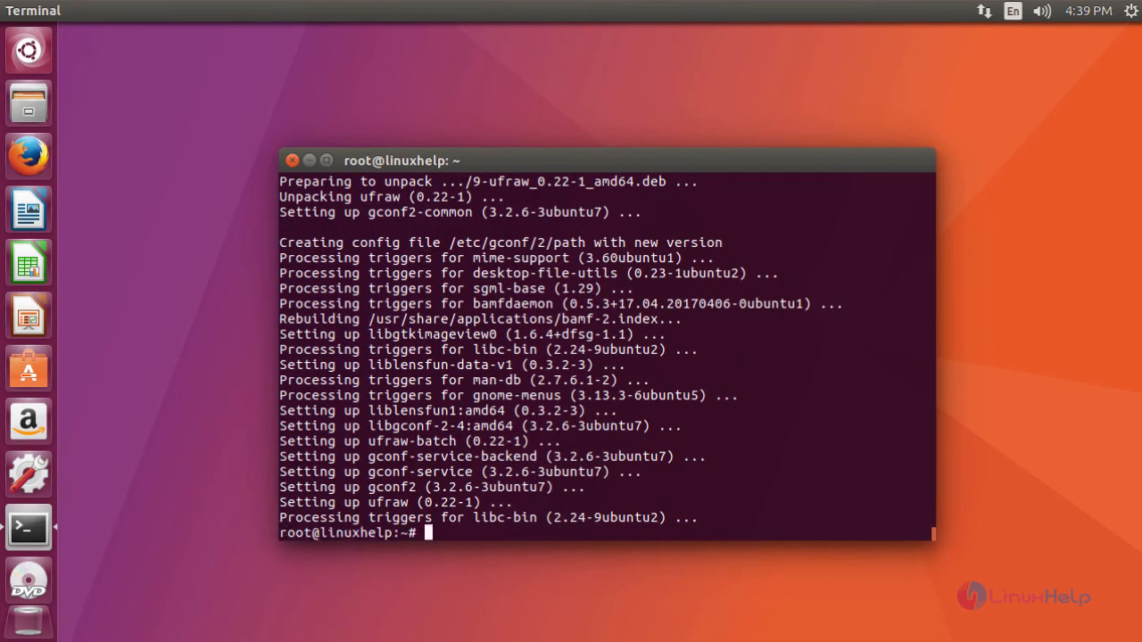
pyautogui.moveTo(213, 163)
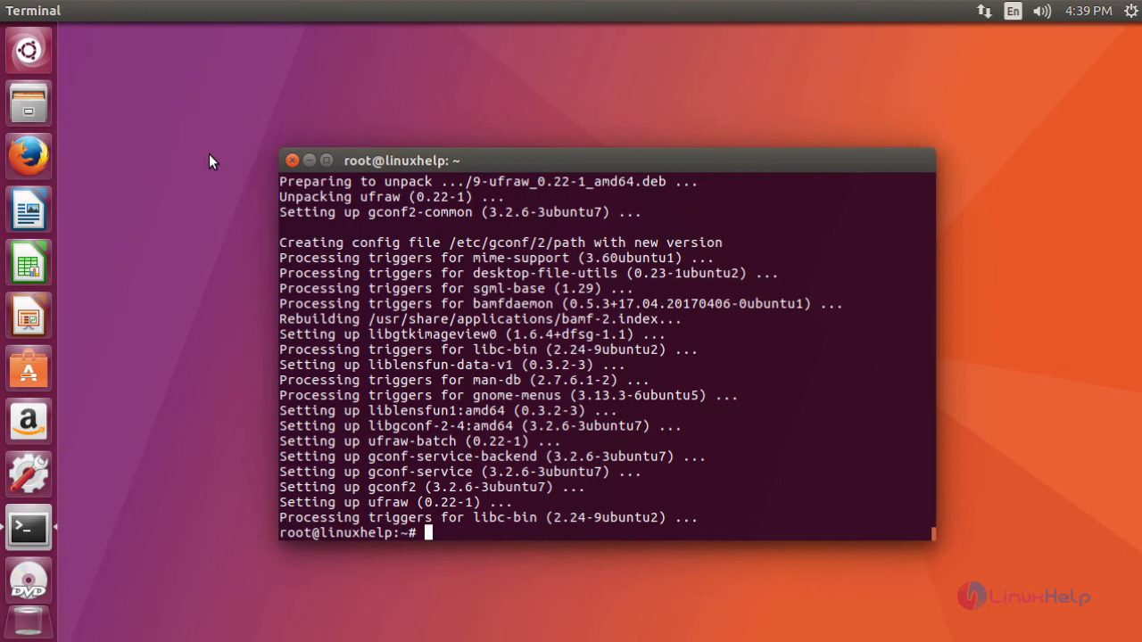
pyautogui.moveTo(29, 50)
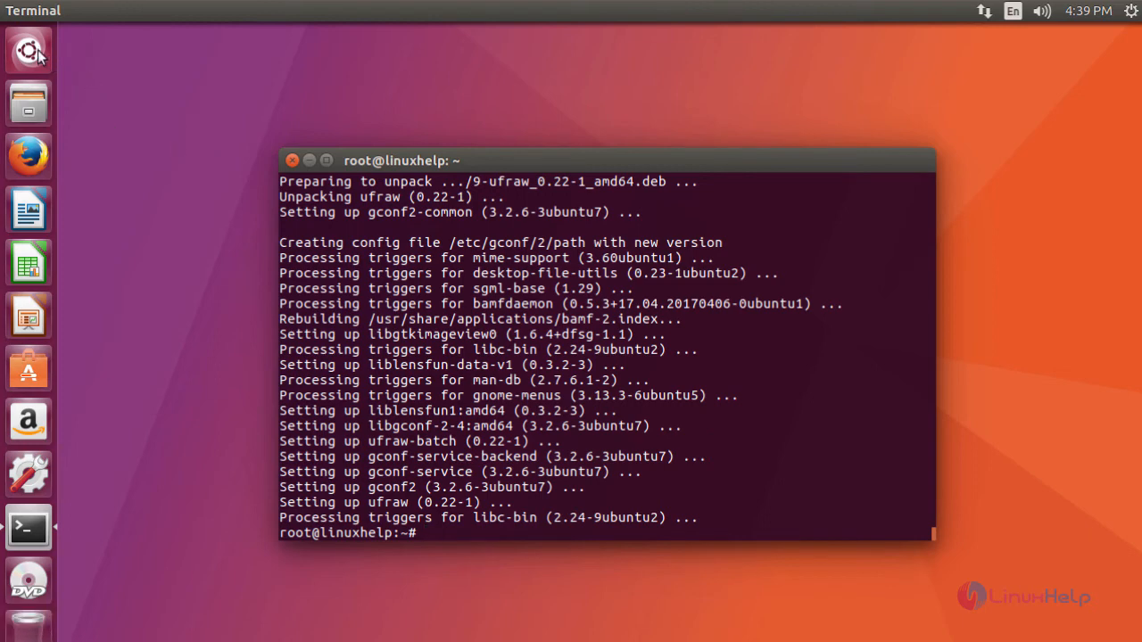
# Search Ubuntu Dash for 'ufr' to find and launch UFRaw
pyautogui.click(28, 49)
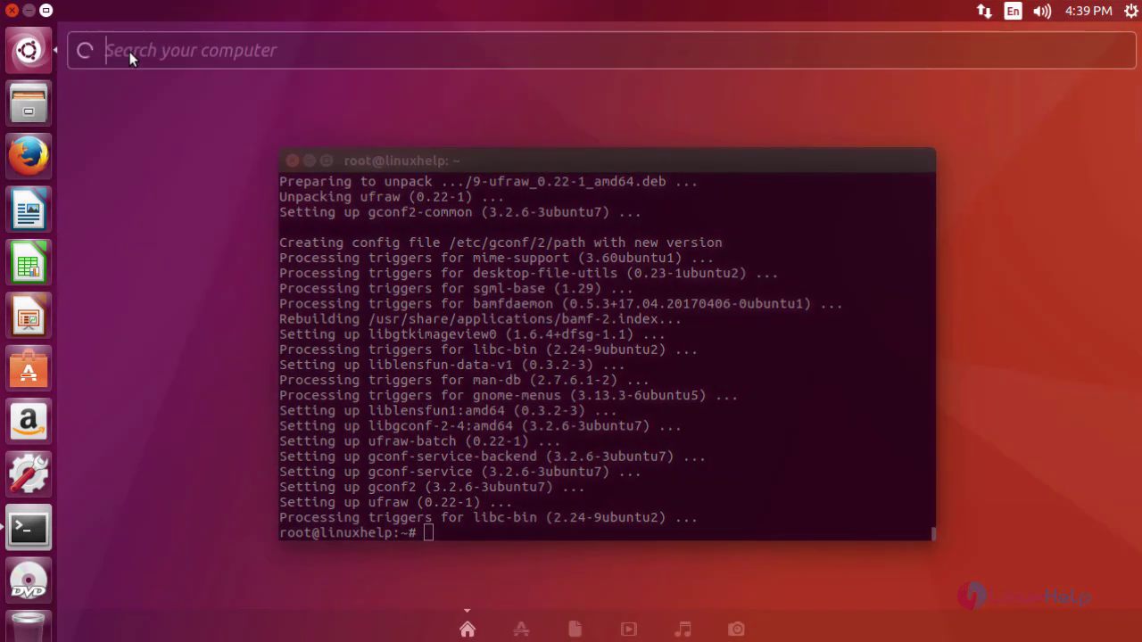
pyautogui.write('ufr')
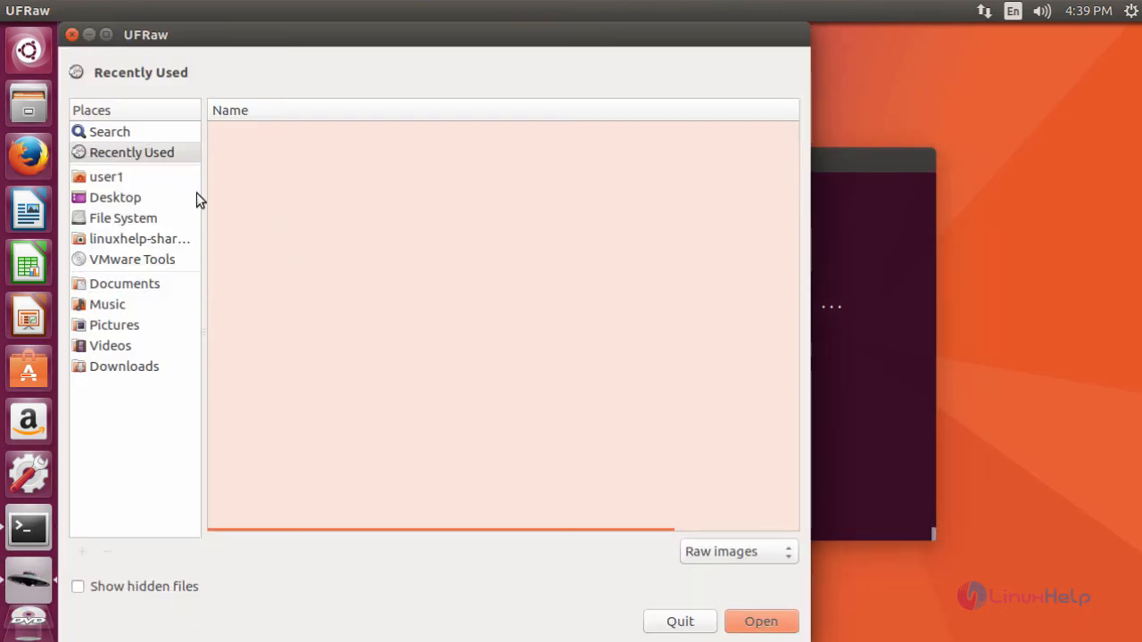
pyautogui.moveTo(114, 198)
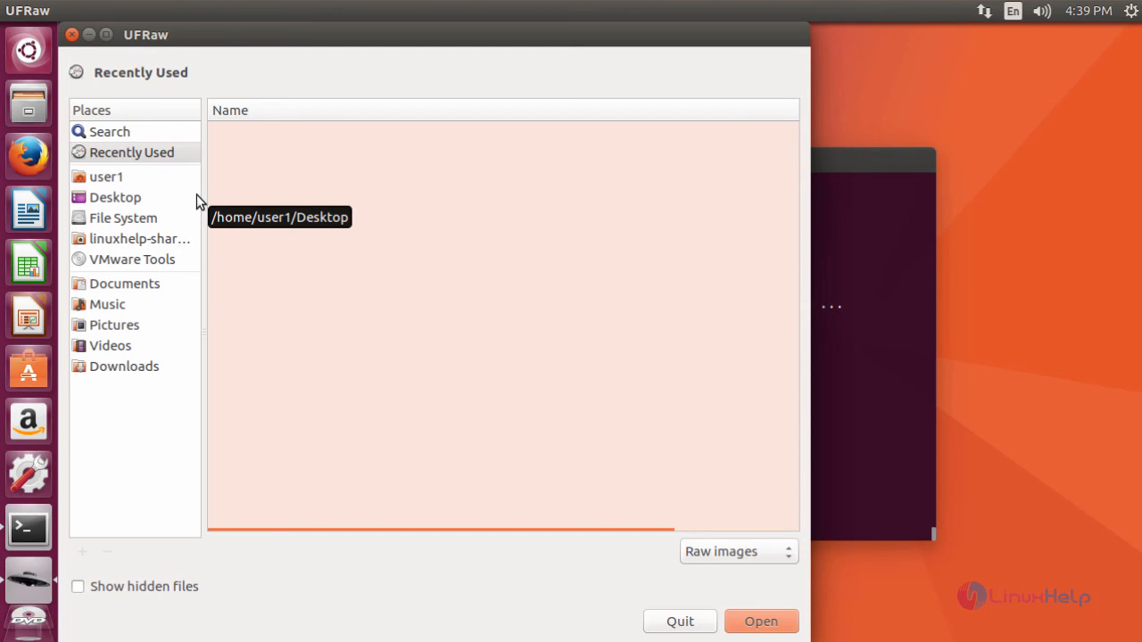
pyautogui.moveTo(321, 283)
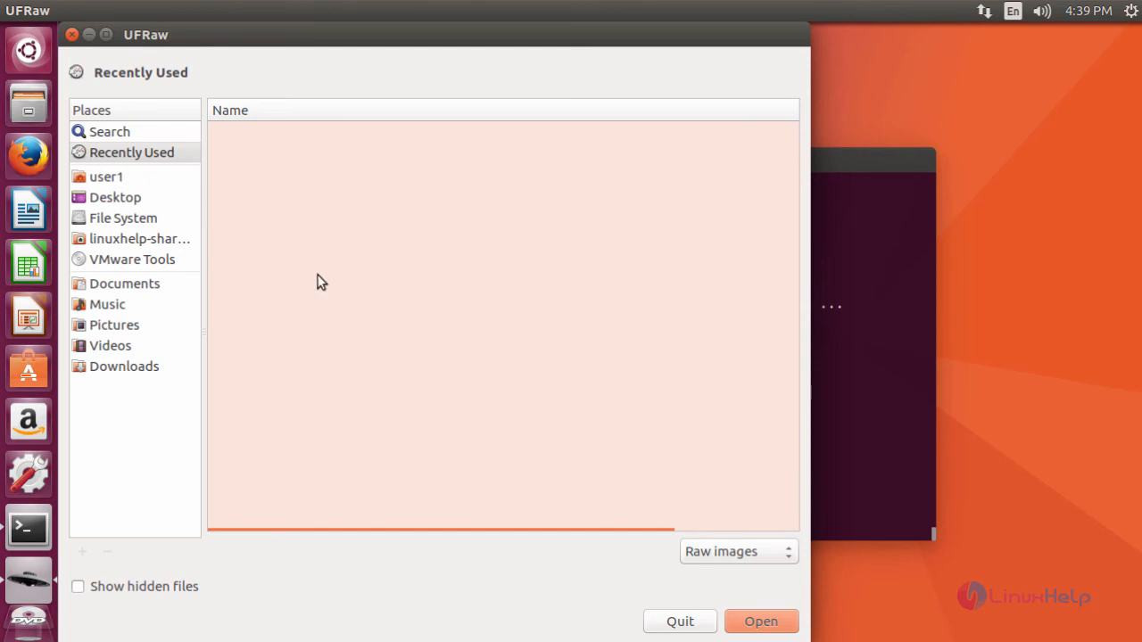